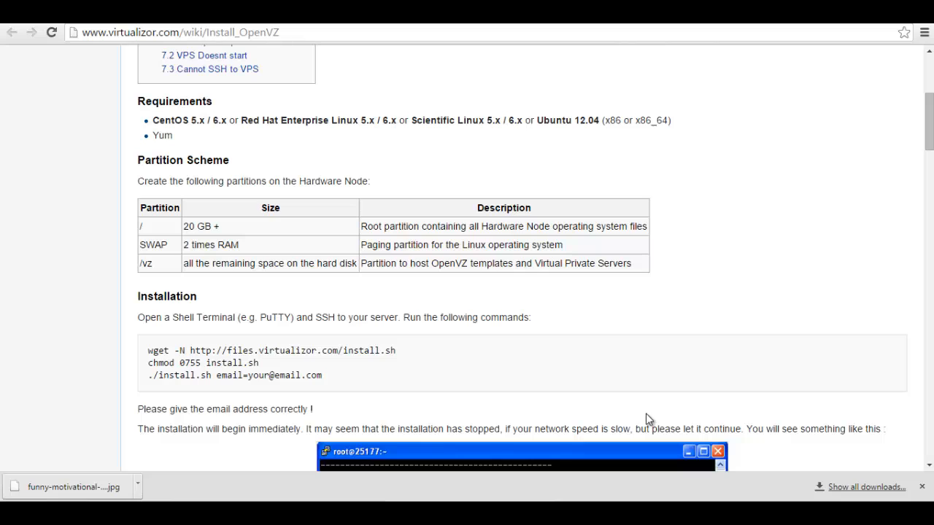
pyautogui.moveTo(400, 251)
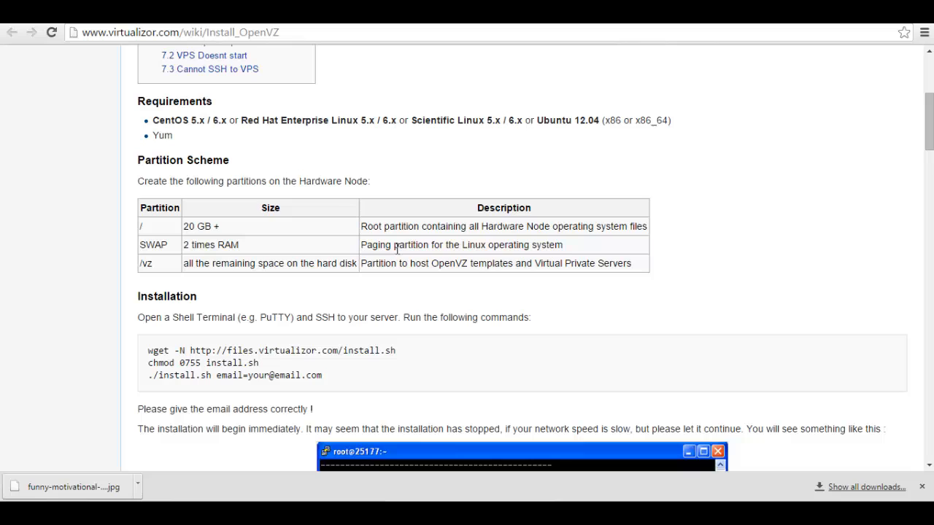
pyautogui.moveTo(153, 121)
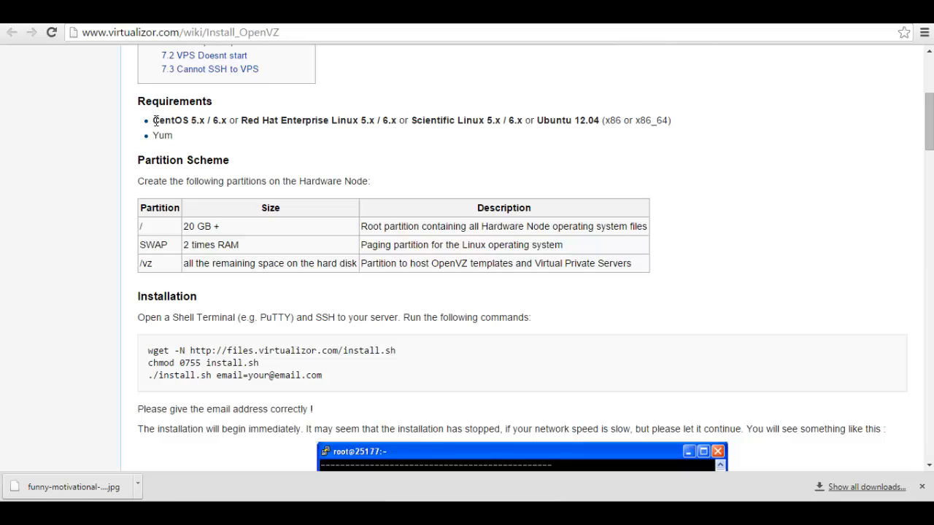
pyautogui.moveTo(477, 156)
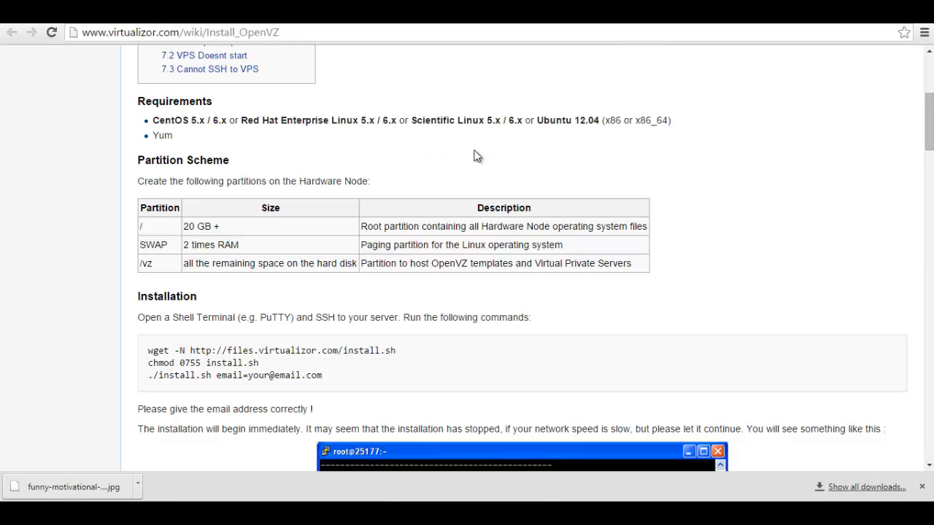
pyautogui.moveTo(675, 167)
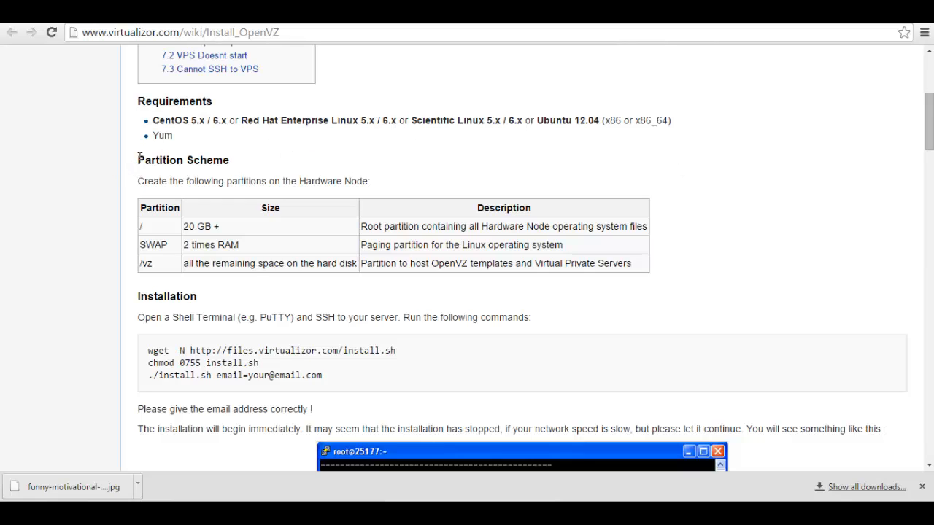
pyautogui.moveTo(144, 232)
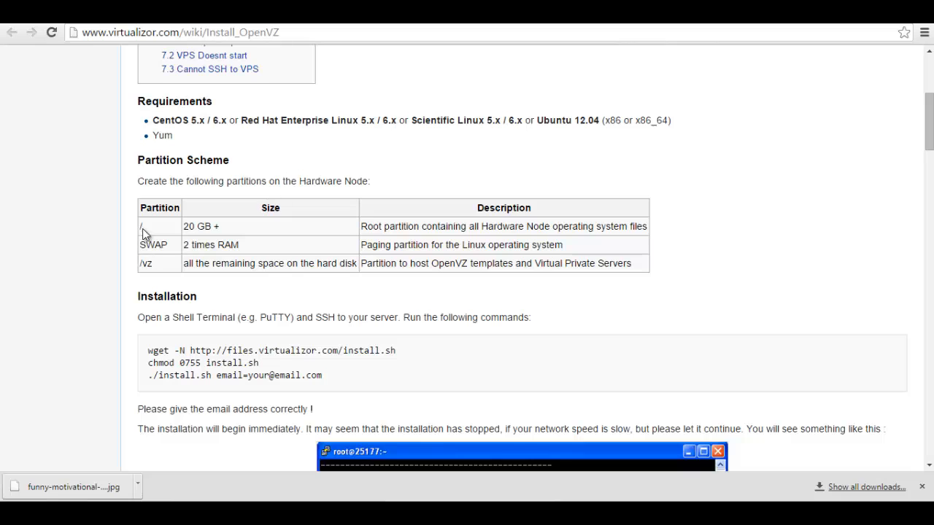
pyautogui.doubleClick(200, 226)
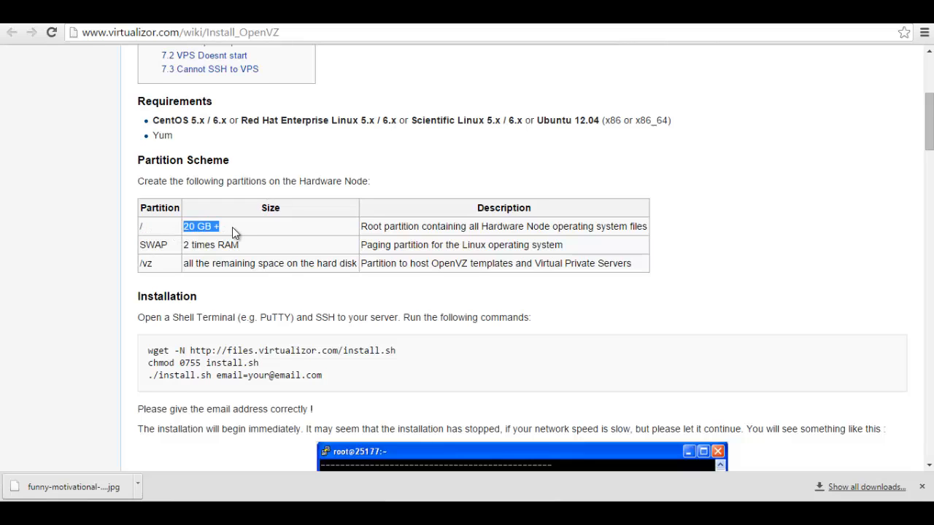
pyautogui.moveTo(189, 248)
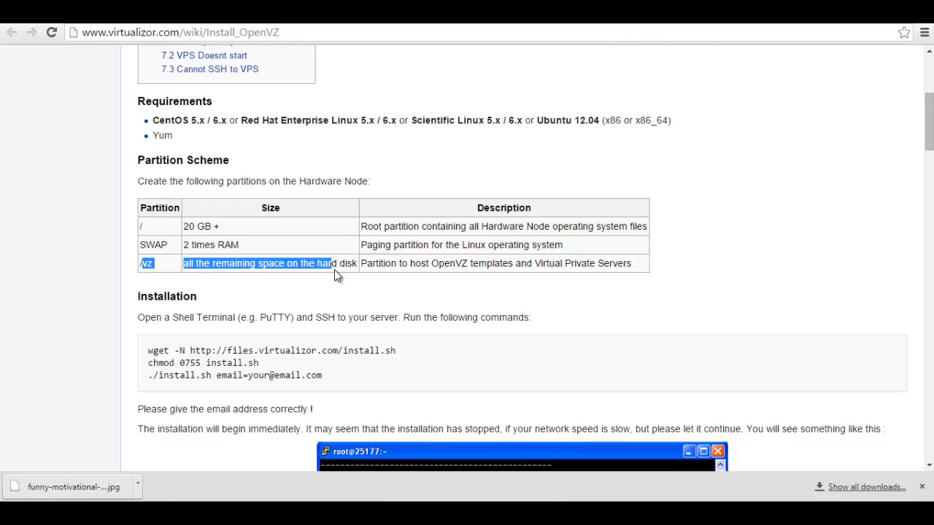
pyautogui.click(327, 295)
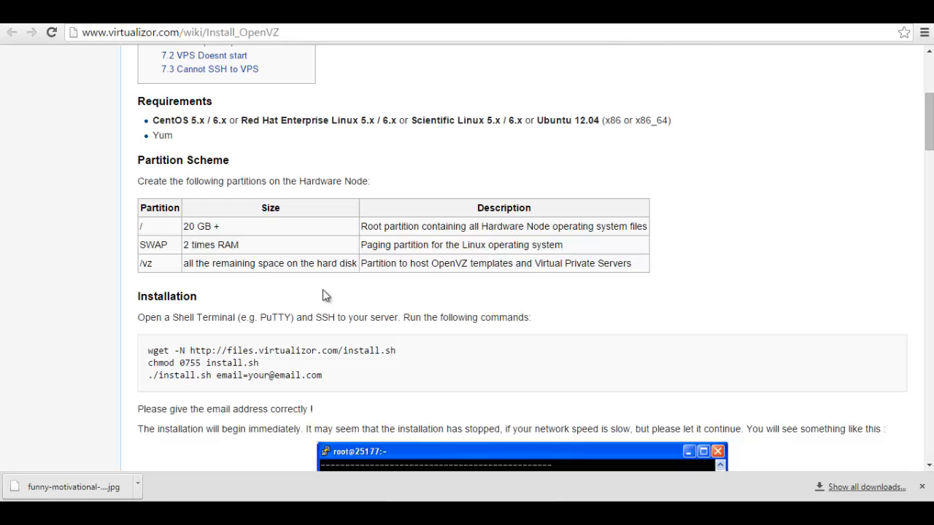
pyautogui.moveTo(146, 353)
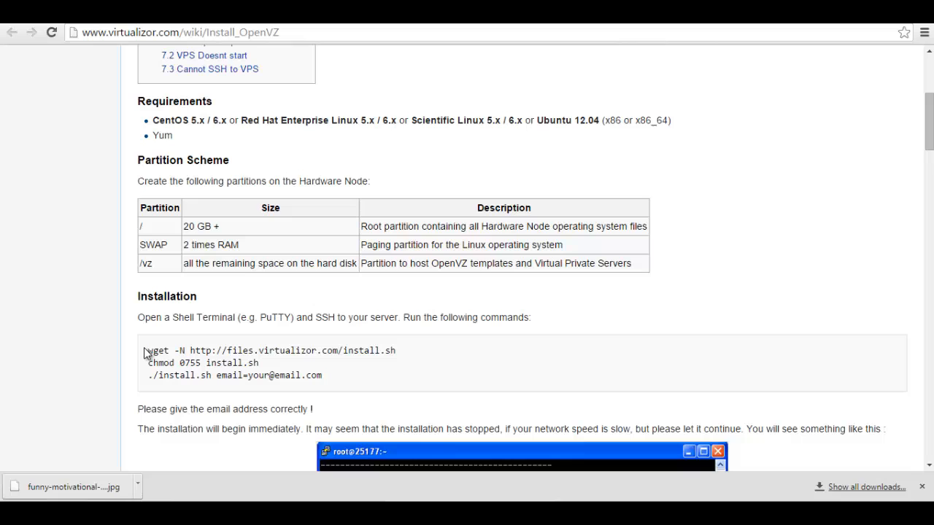
pyautogui.moveTo(356, 350)
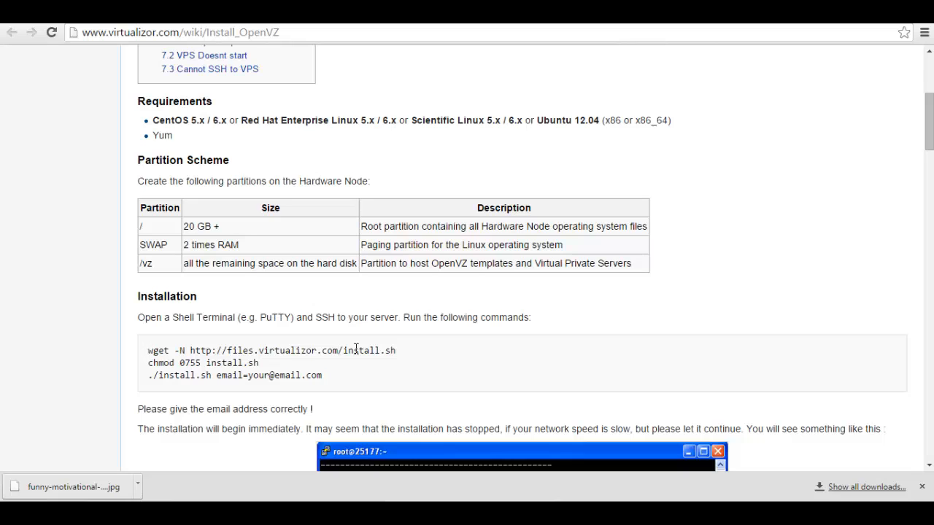
pyautogui.tripleClick(270, 350)
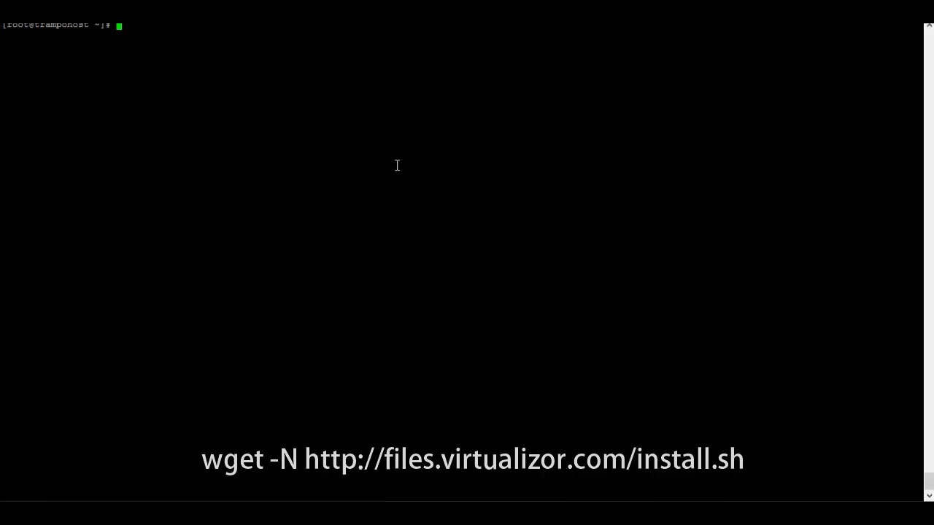
pyautogui.write('wget -N http://files.virtualizor.com/install.sh')
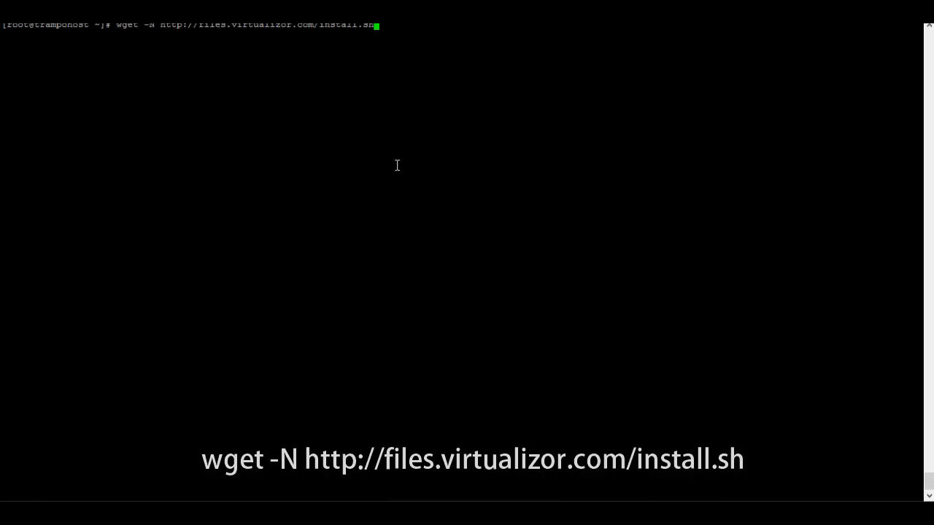
pyautogui.moveTo(442, 224)
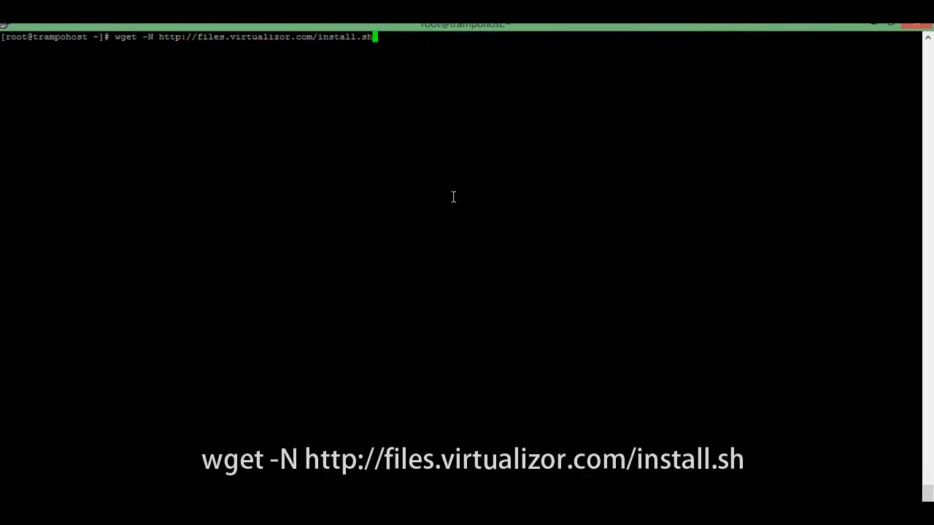
pyautogui.press('Return')
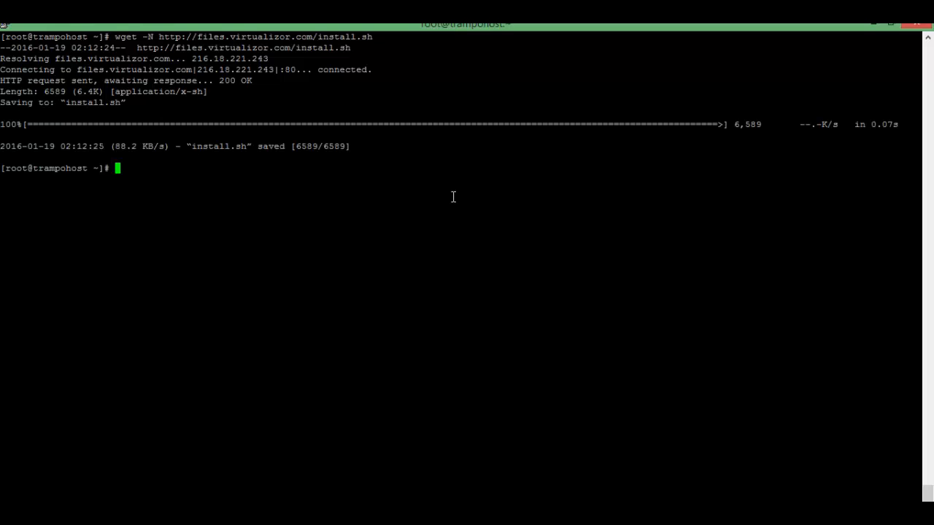
pyautogui.moveTo(401, 269)
pyautogui.write('chmod 0755 install.sh')
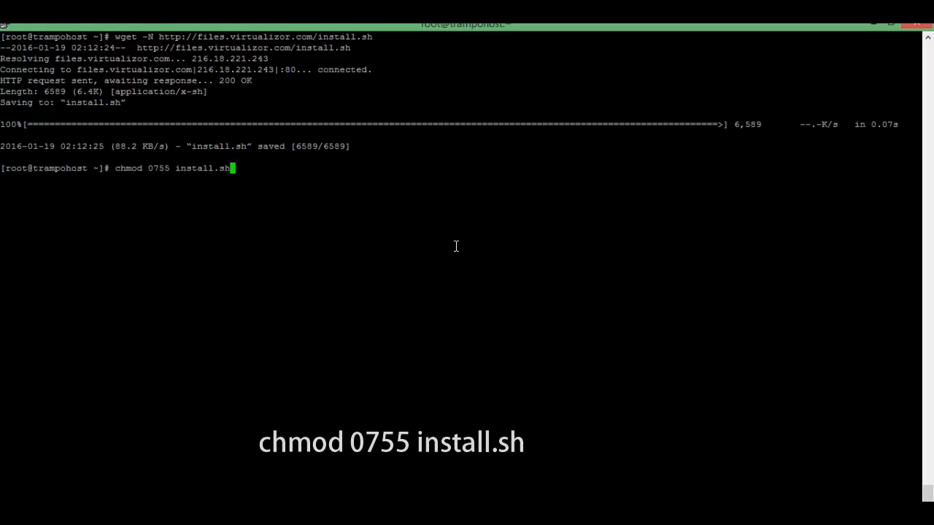
# Step: Run chmod 0755 install.sh so the installer can execute
pyautogui.press('Return')
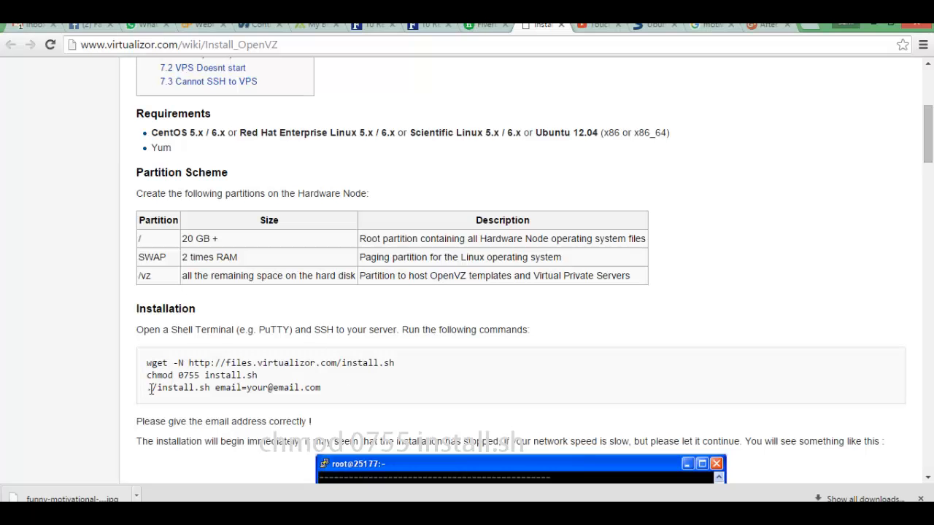
# Step: Enter ./install.sh with the email argument to start the Virtualizor installation
pyautogui.tripleClick(234, 387)
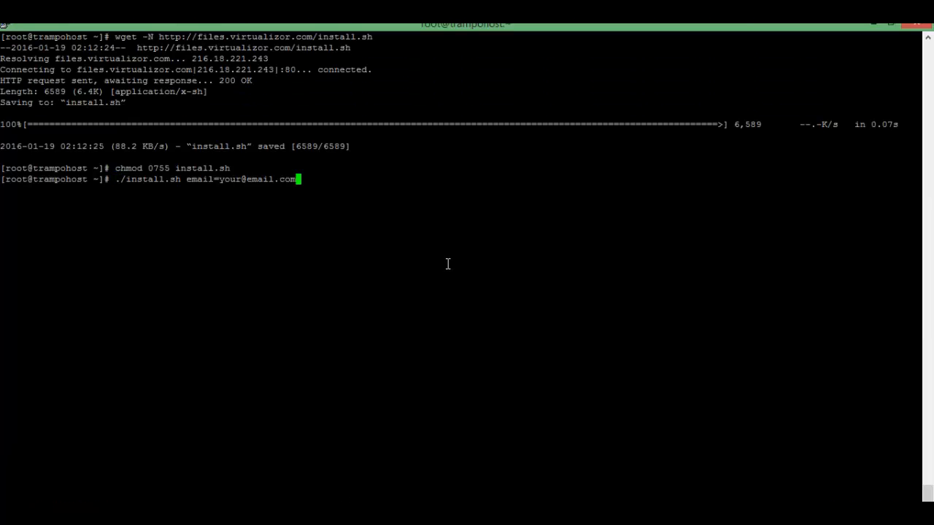
pyautogui.press('BackSpace')
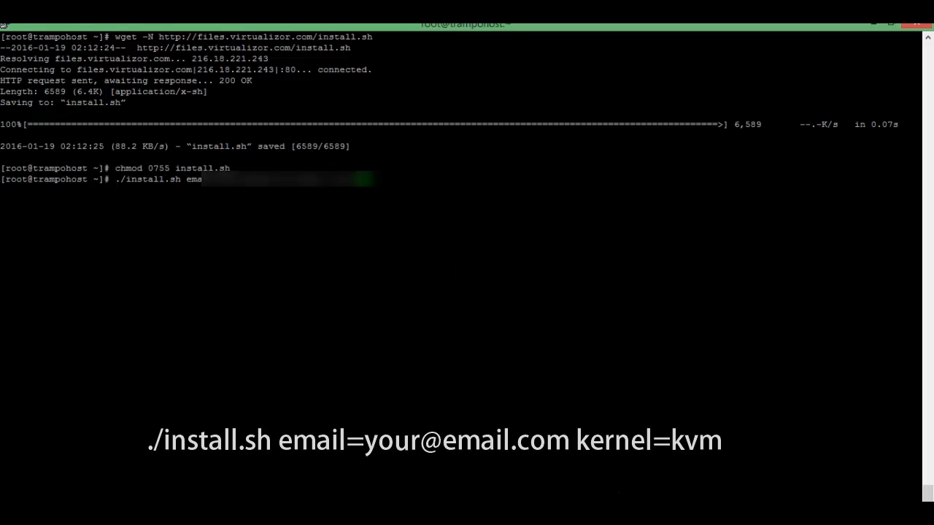
pyautogui.moveTo(453, 248)
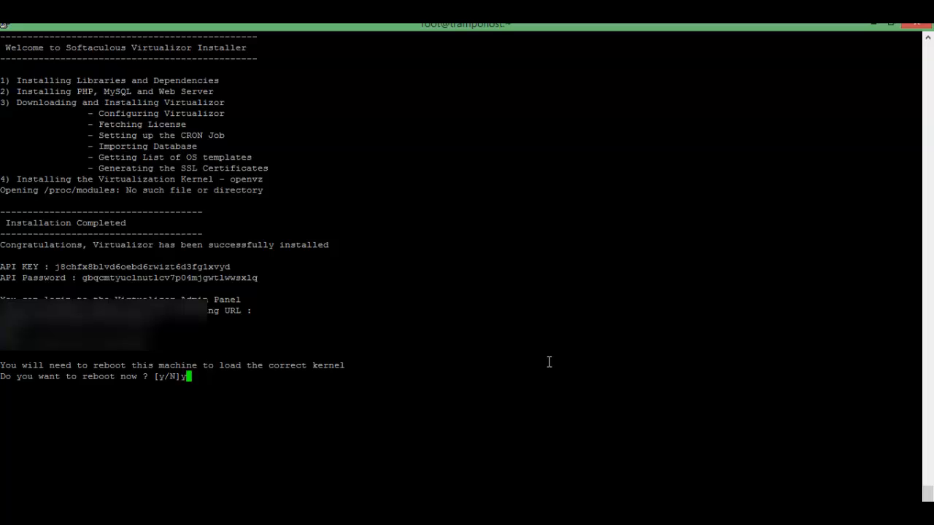
# Step: Answer y to reboot and dismiss PuTTY's connection-closed error with OK
pyautogui.write('y')
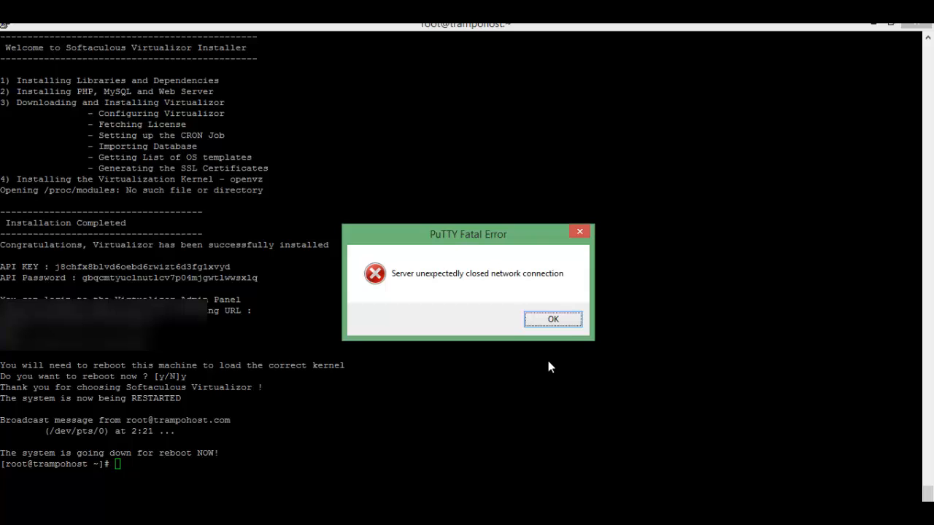
pyautogui.click(553, 319)
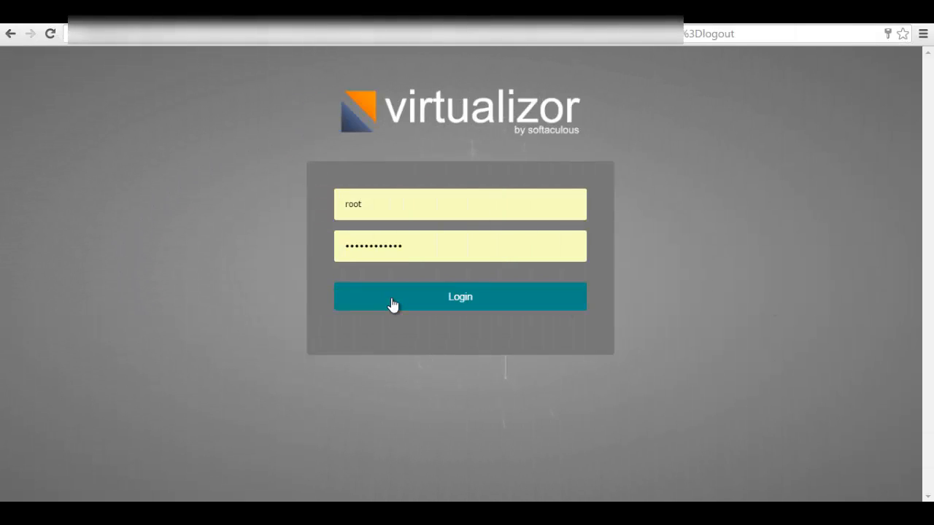
# Step: Submit the root credentials on the Virtualizor login page to open the admin dashboard
pyautogui.click(459, 296)
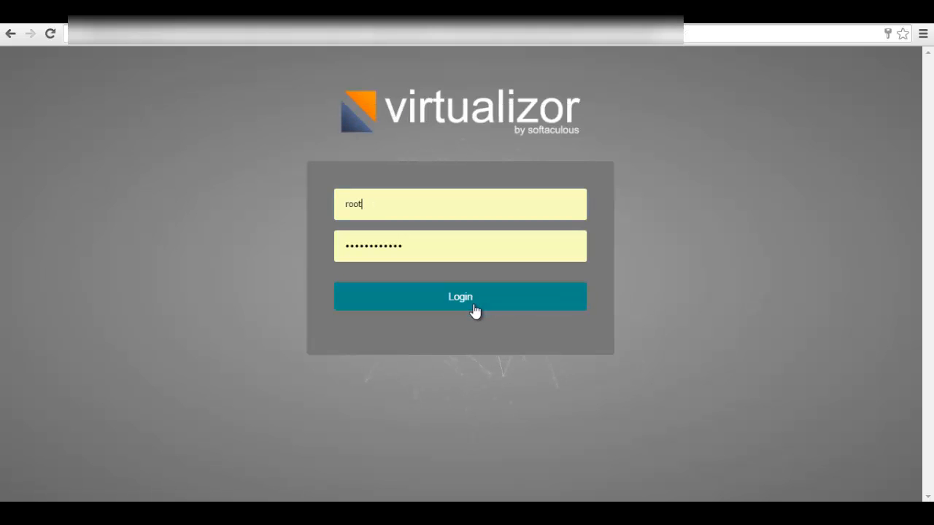
pyautogui.click(459, 297)
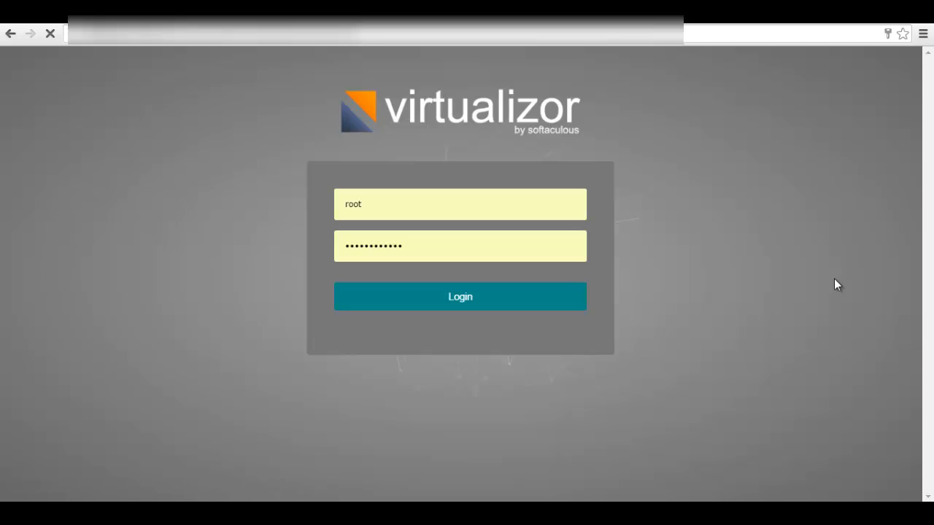
pyautogui.click(460, 296)
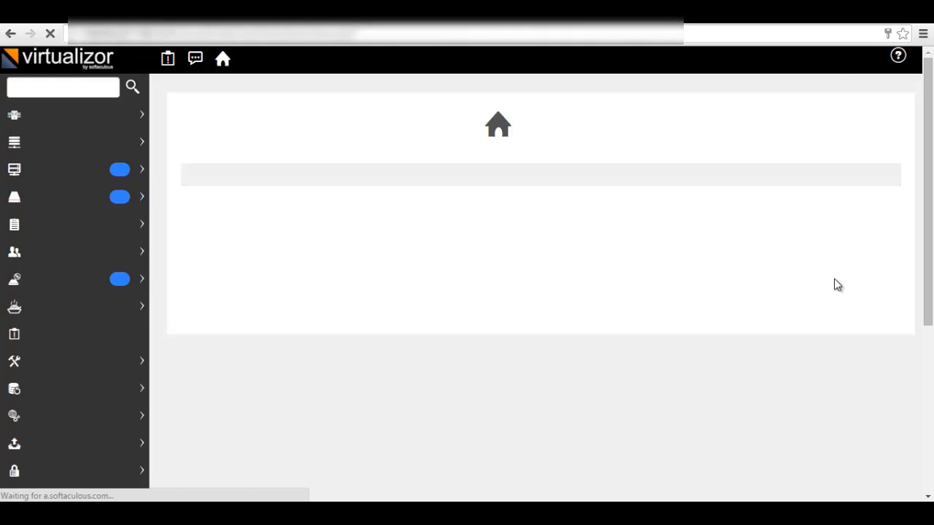